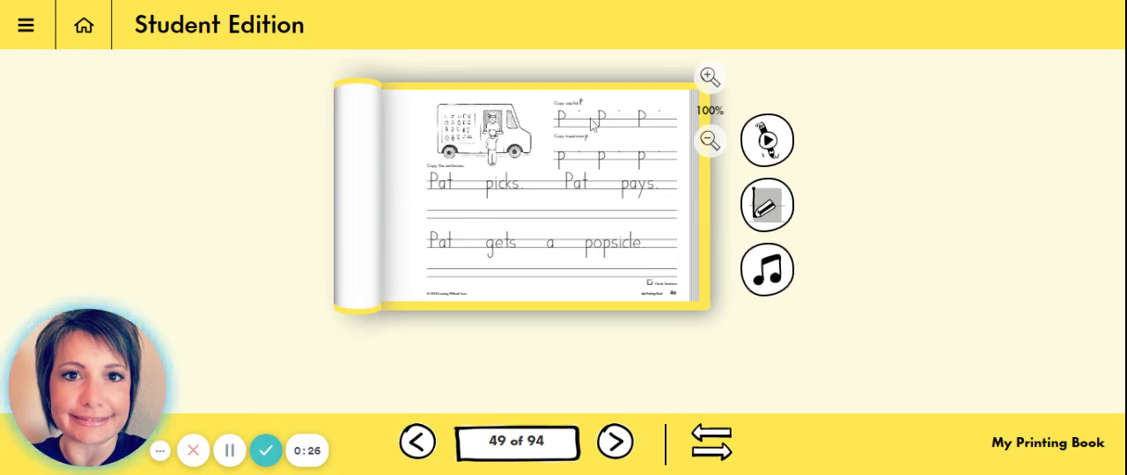
pyautogui.moveTo(622, 137)
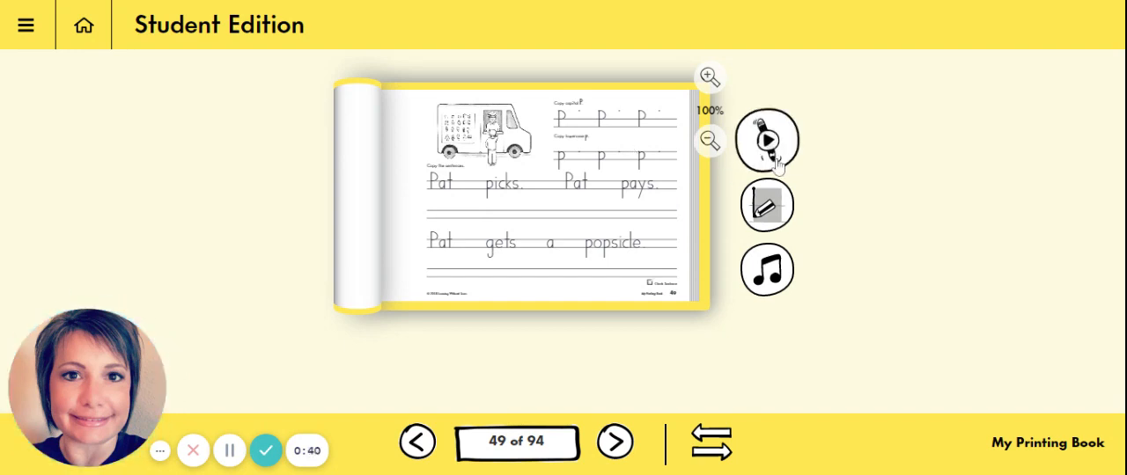
# Step: Start the Frog Jump Capitals P video from page 49 and let it play to 00:33
pyautogui.click(765, 140)
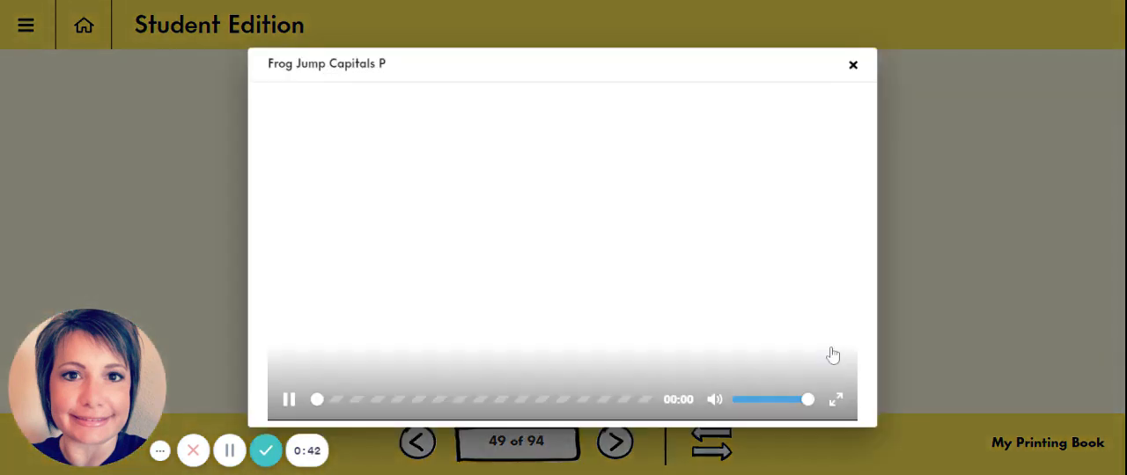
pyautogui.click(288, 398)
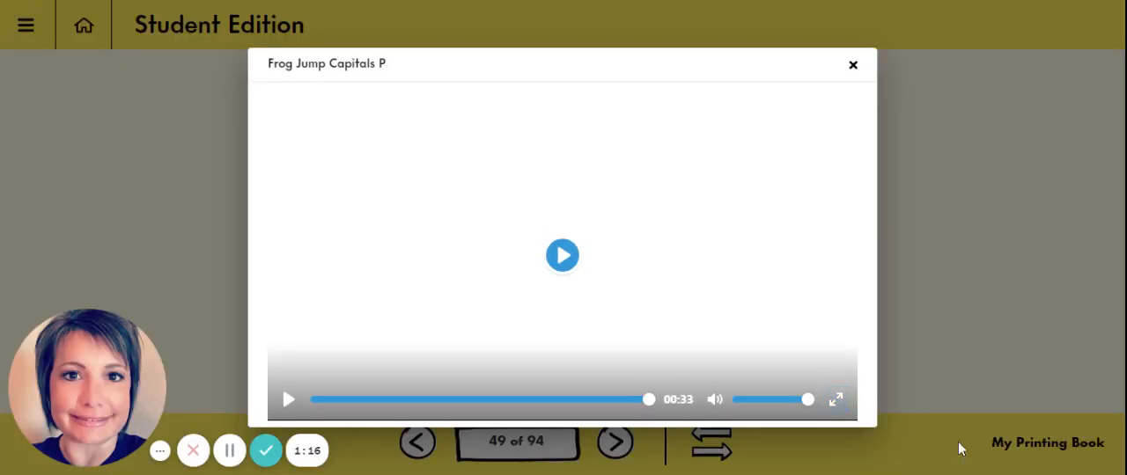
# Step: Close the finished video player to return to My Printing Book page 49
pyautogui.click(852, 65)
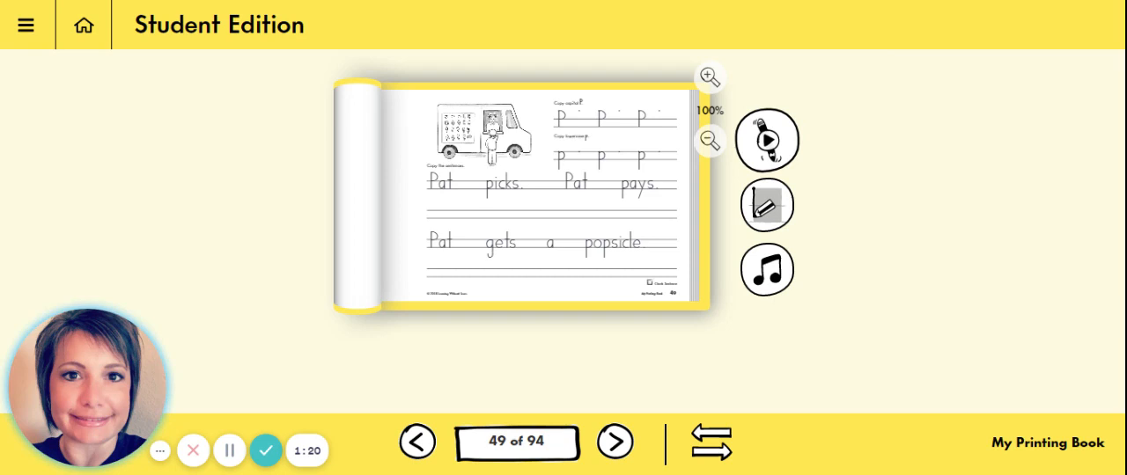
pyautogui.moveTo(631, 136)
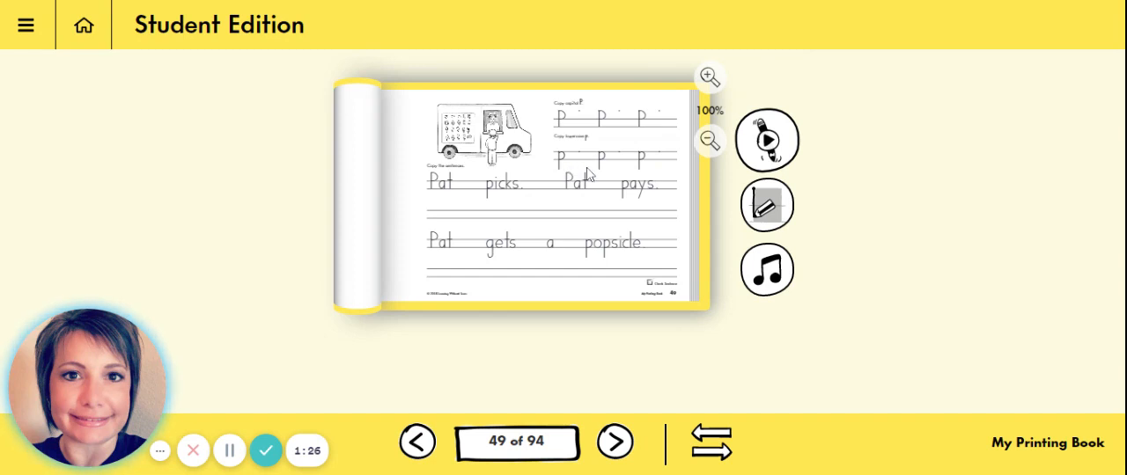
pyautogui.moveTo(647, 169)
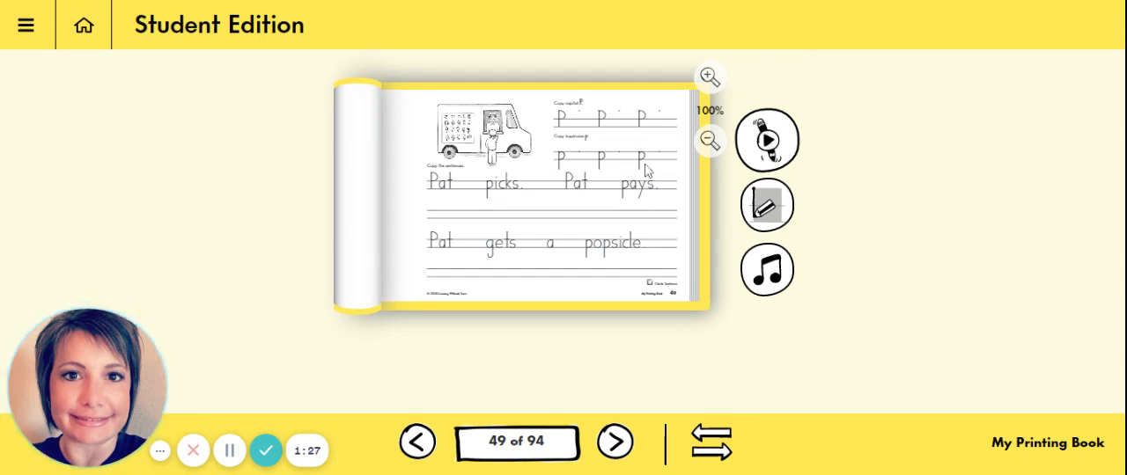
pyautogui.moveTo(407, 204)
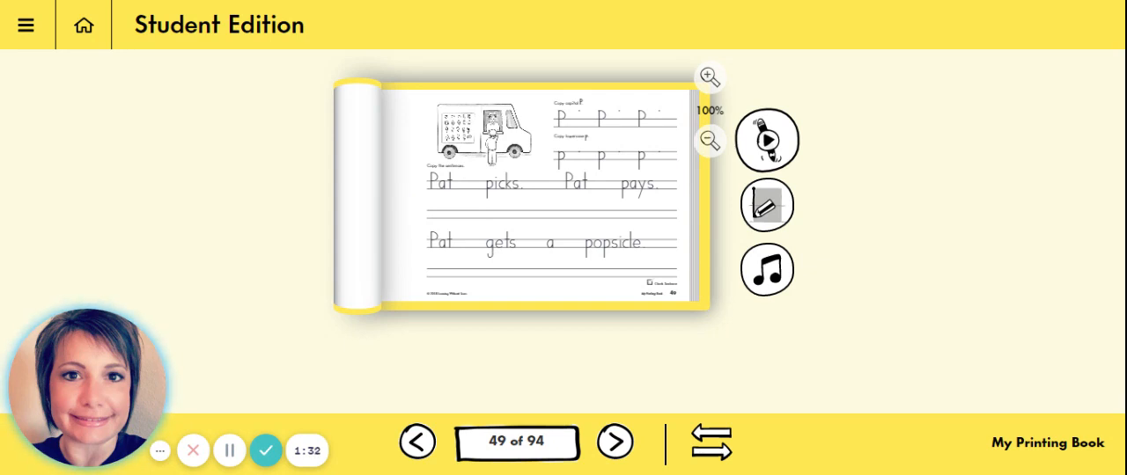
pyautogui.moveTo(441, 200)
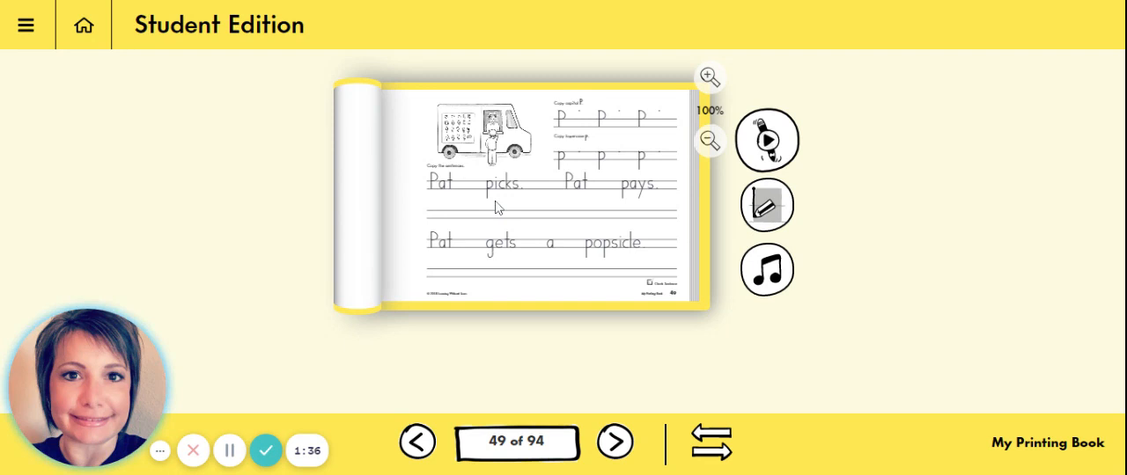
pyautogui.moveTo(563, 213)
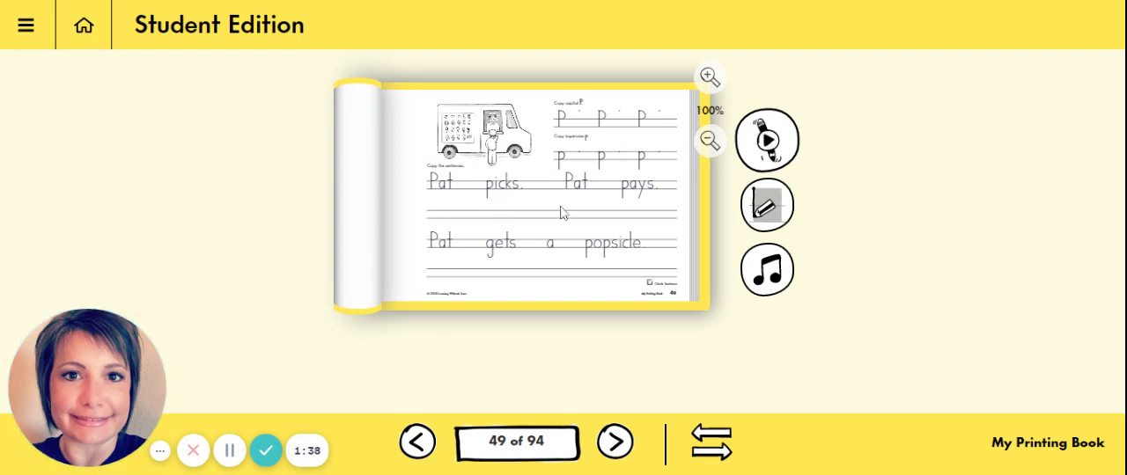
pyautogui.moveTo(637, 201)
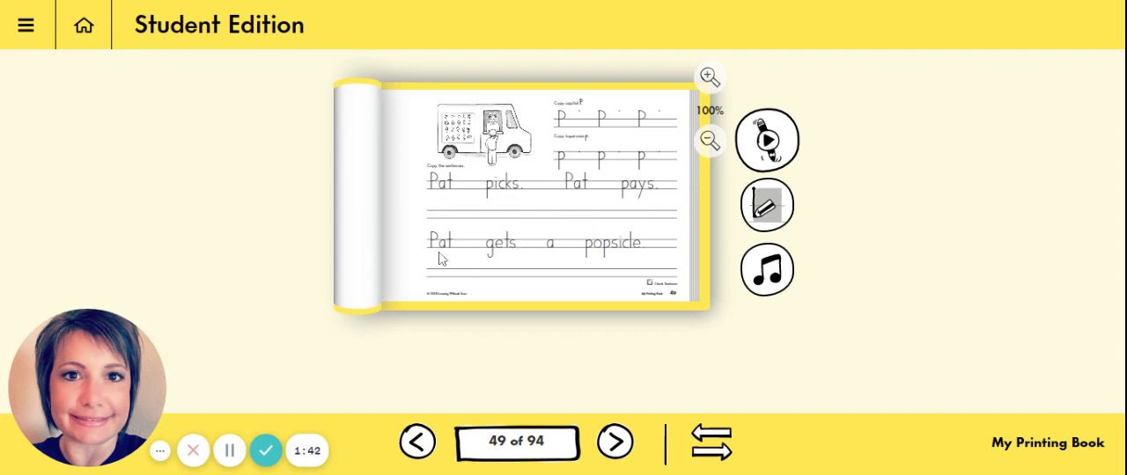
pyautogui.moveTo(617, 264)
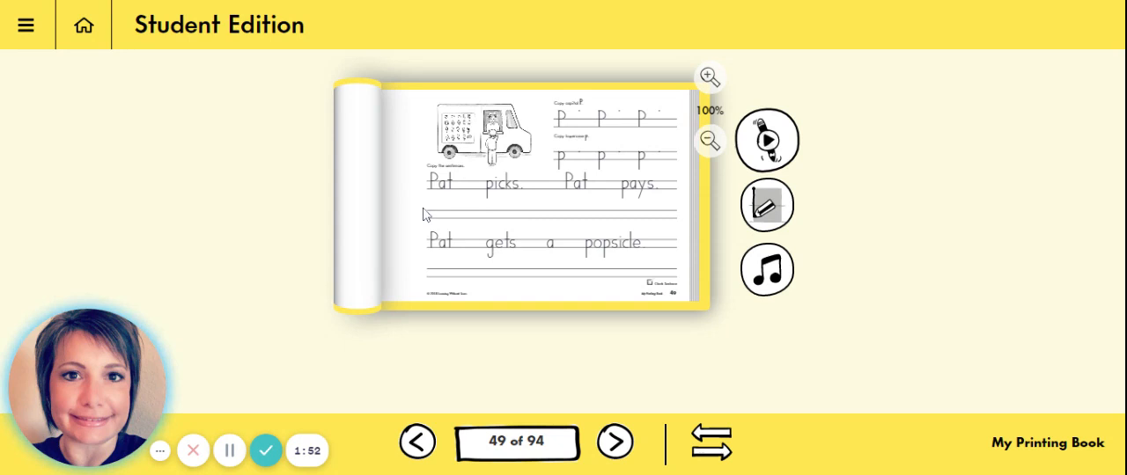
pyautogui.moveTo(431, 198)
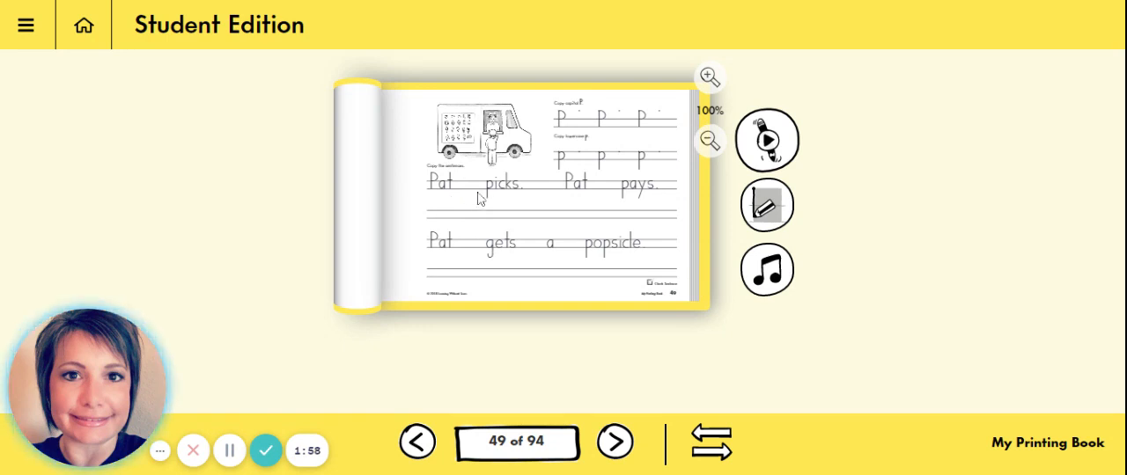
pyautogui.moveTo(527, 253)
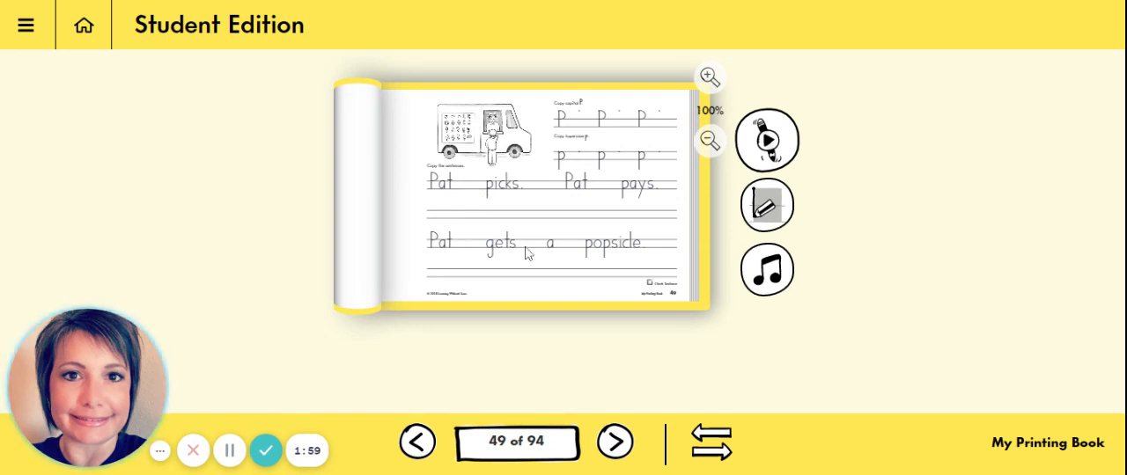
pyautogui.moveTo(523, 201)
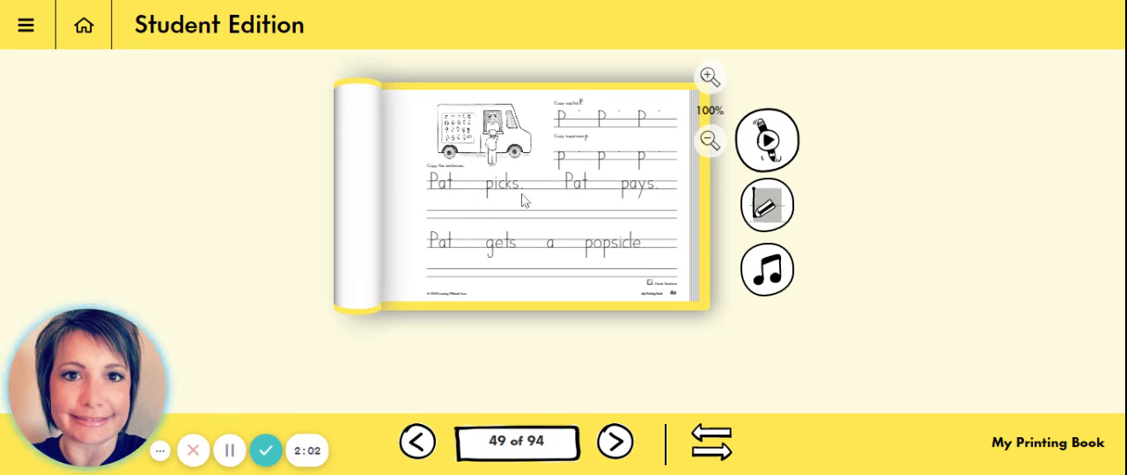
pyautogui.moveTo(656, 201)
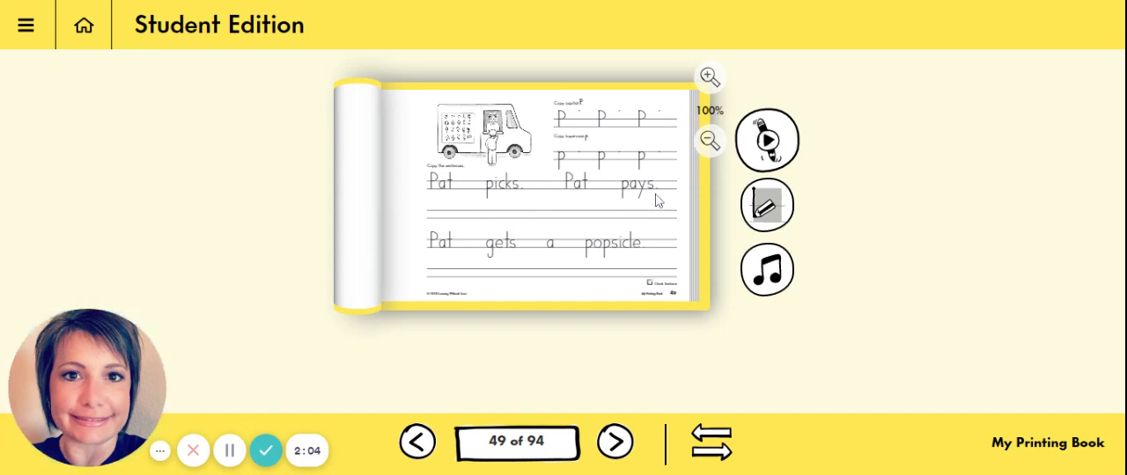
pyautogui.moveTo(845, 200)
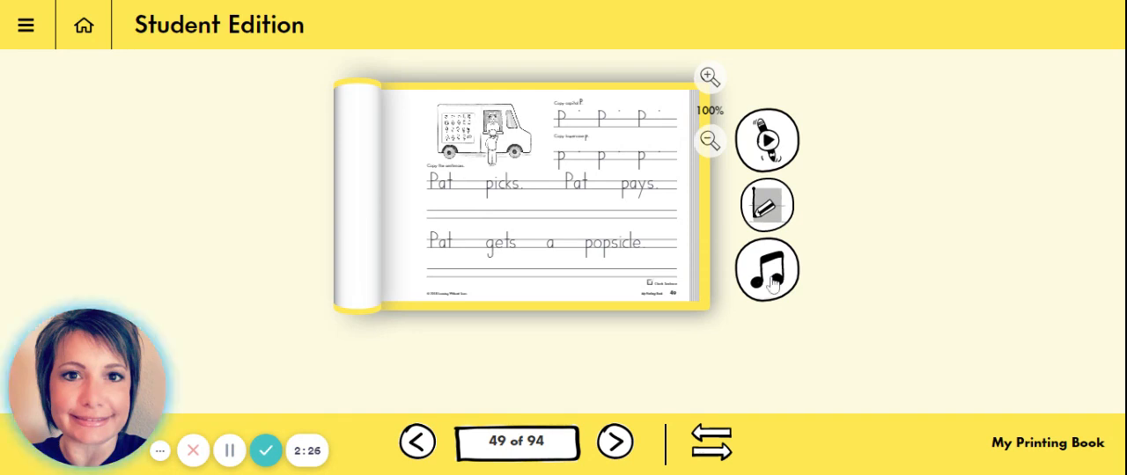
# Step: Start the Sentence Song audio from the music note beside page 49
pyautogui.click(765, 270)
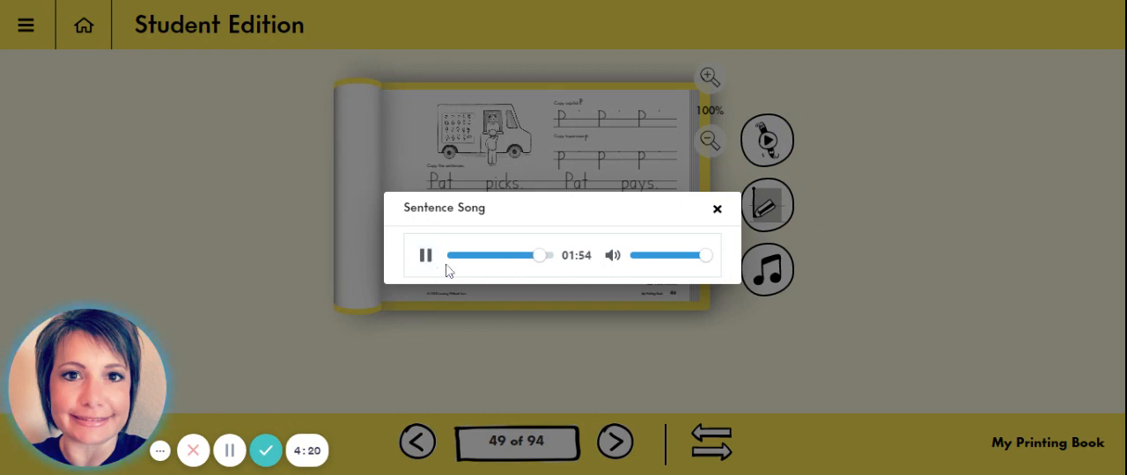
pyautogui.moveTo(359, 379)
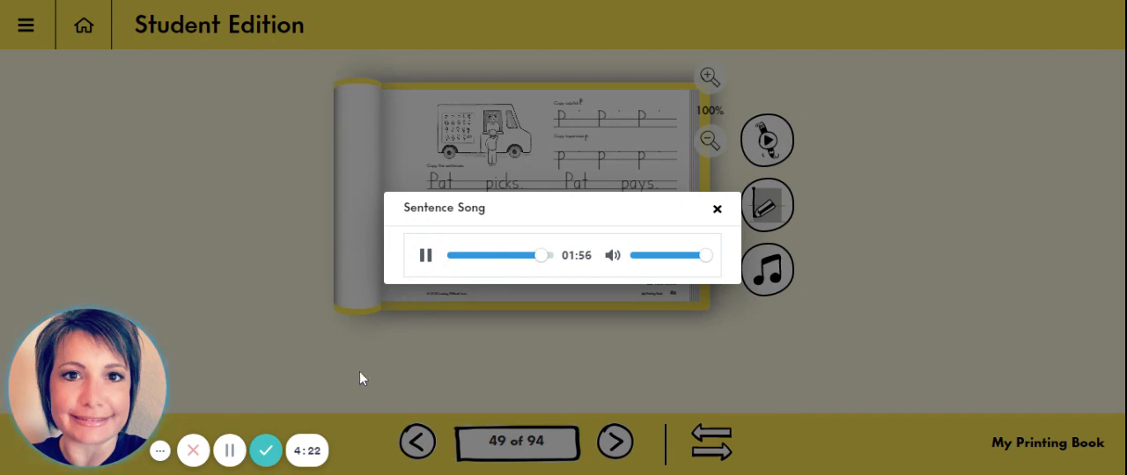